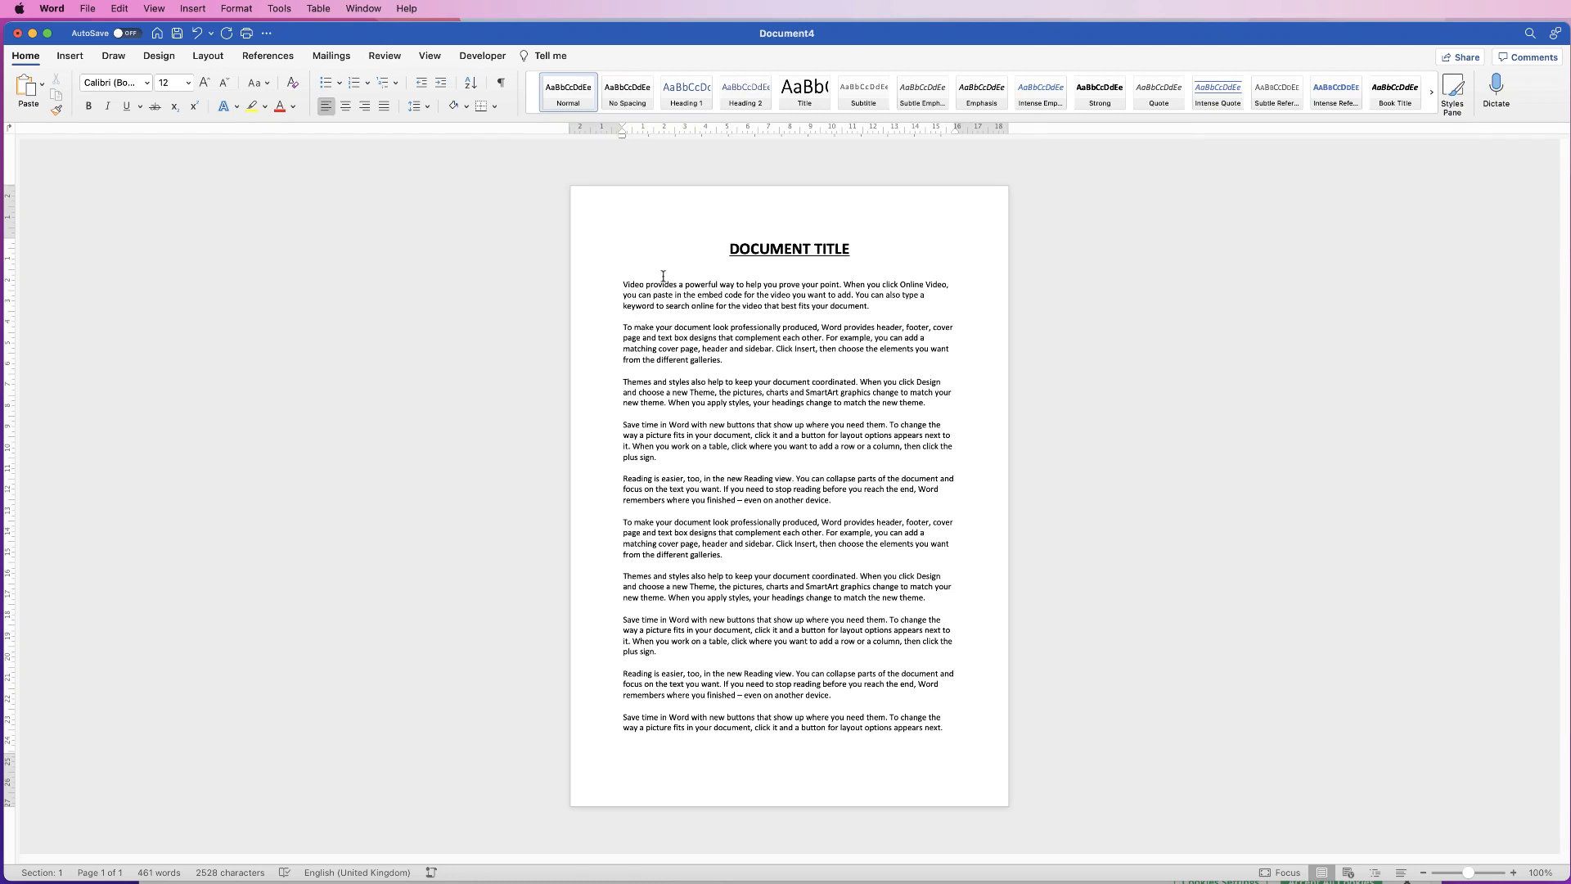
- Place the cursor in the document and bring up the Layout tab's page setup tools
{"action": "left_click", "coordinate": [623, 737]}
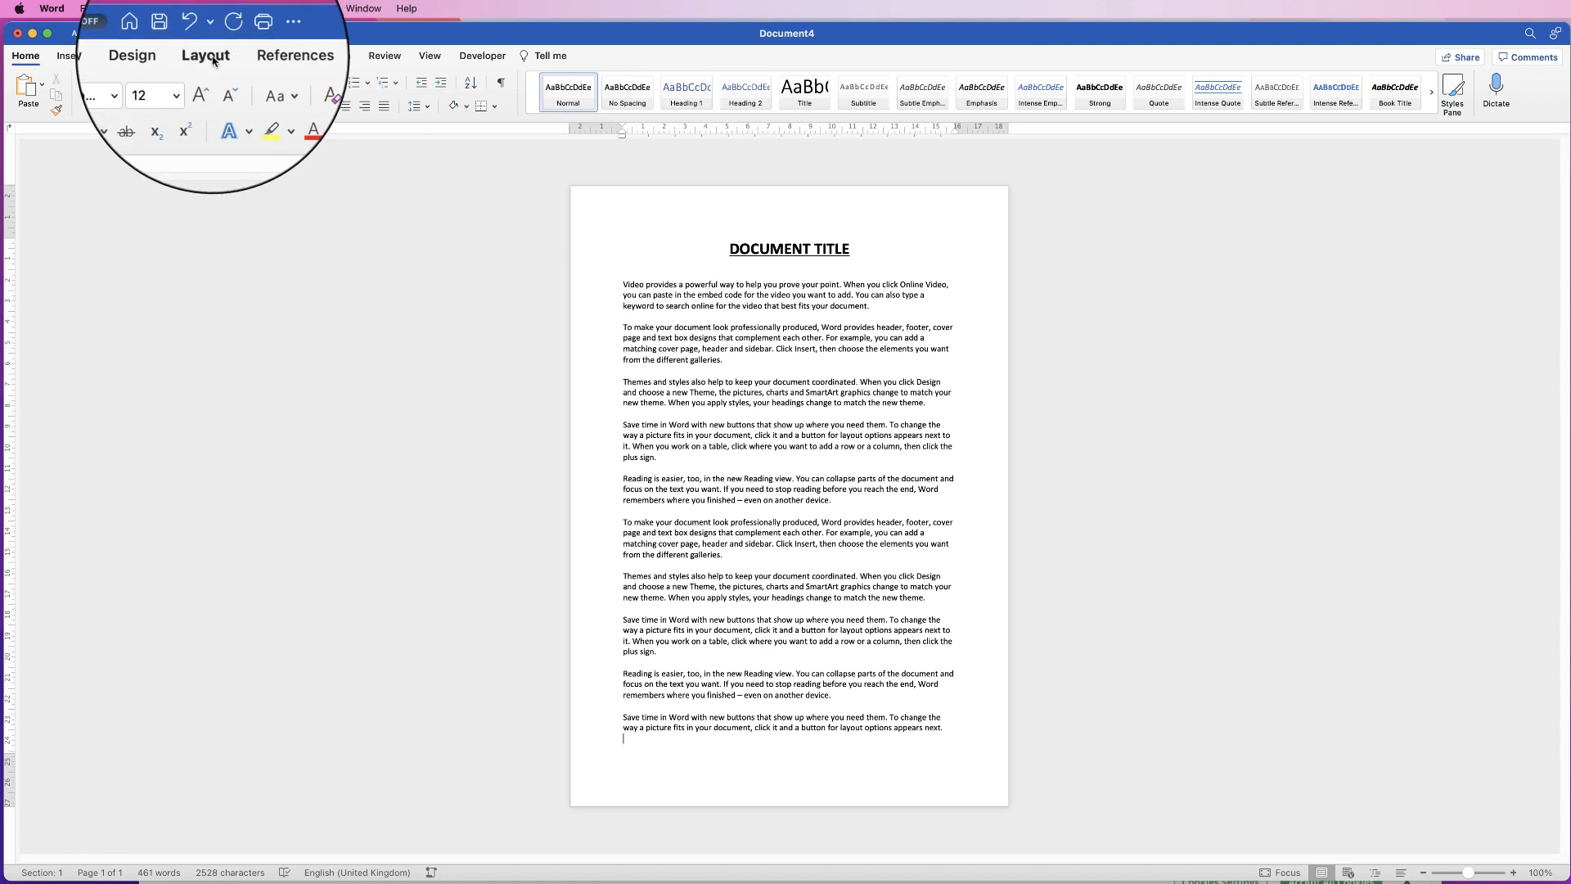
{"action": "left_click", "coordinate": [207, 55]}
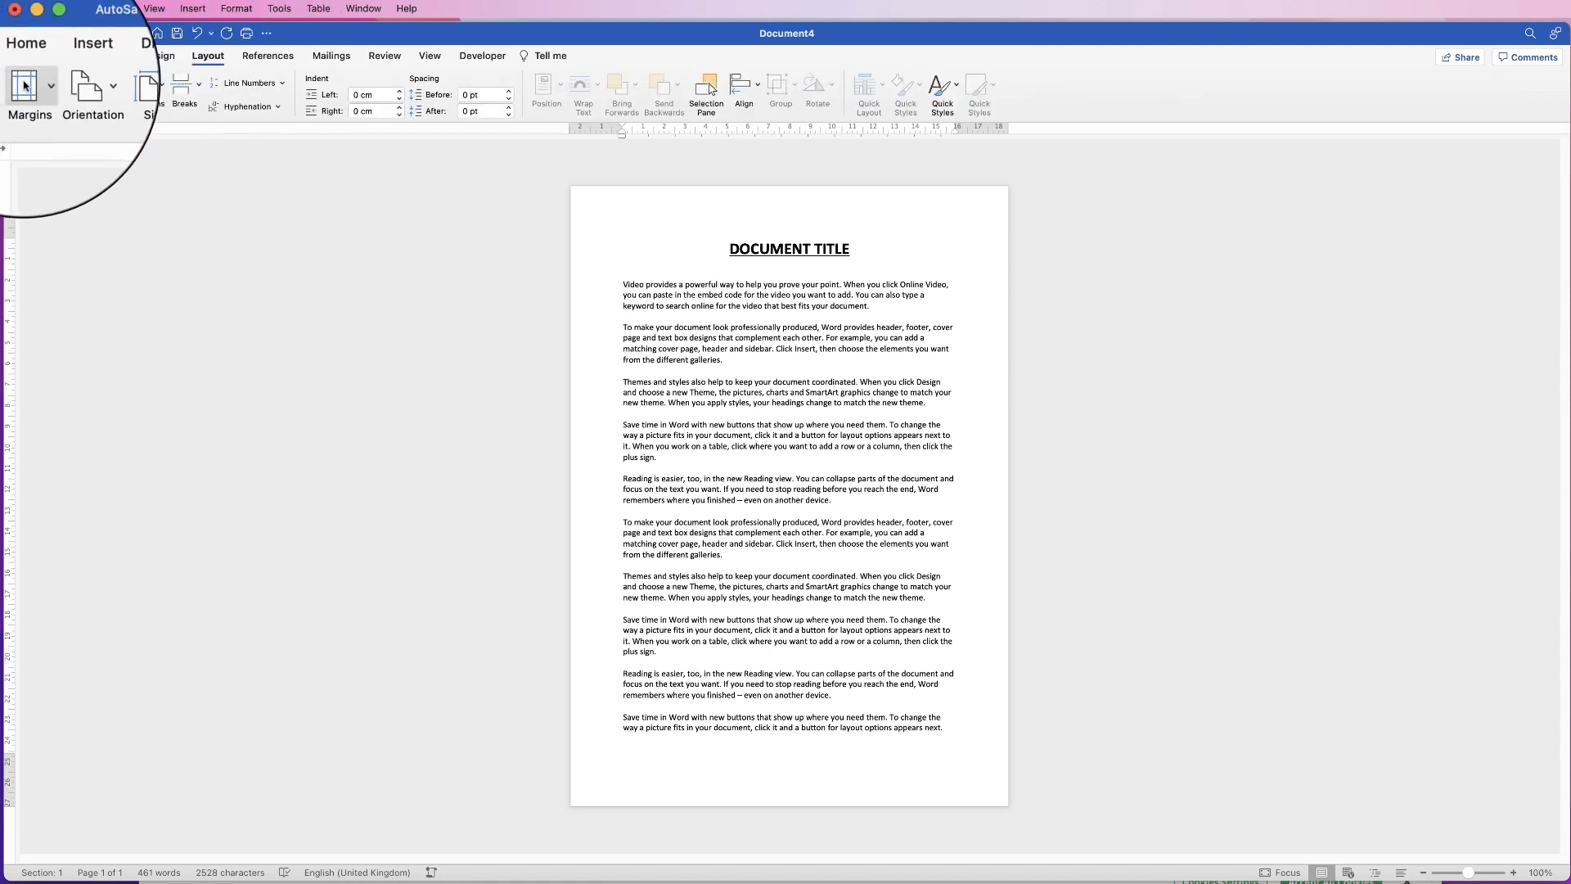
{"action": "left_click", "coordinate": [29, 90]}
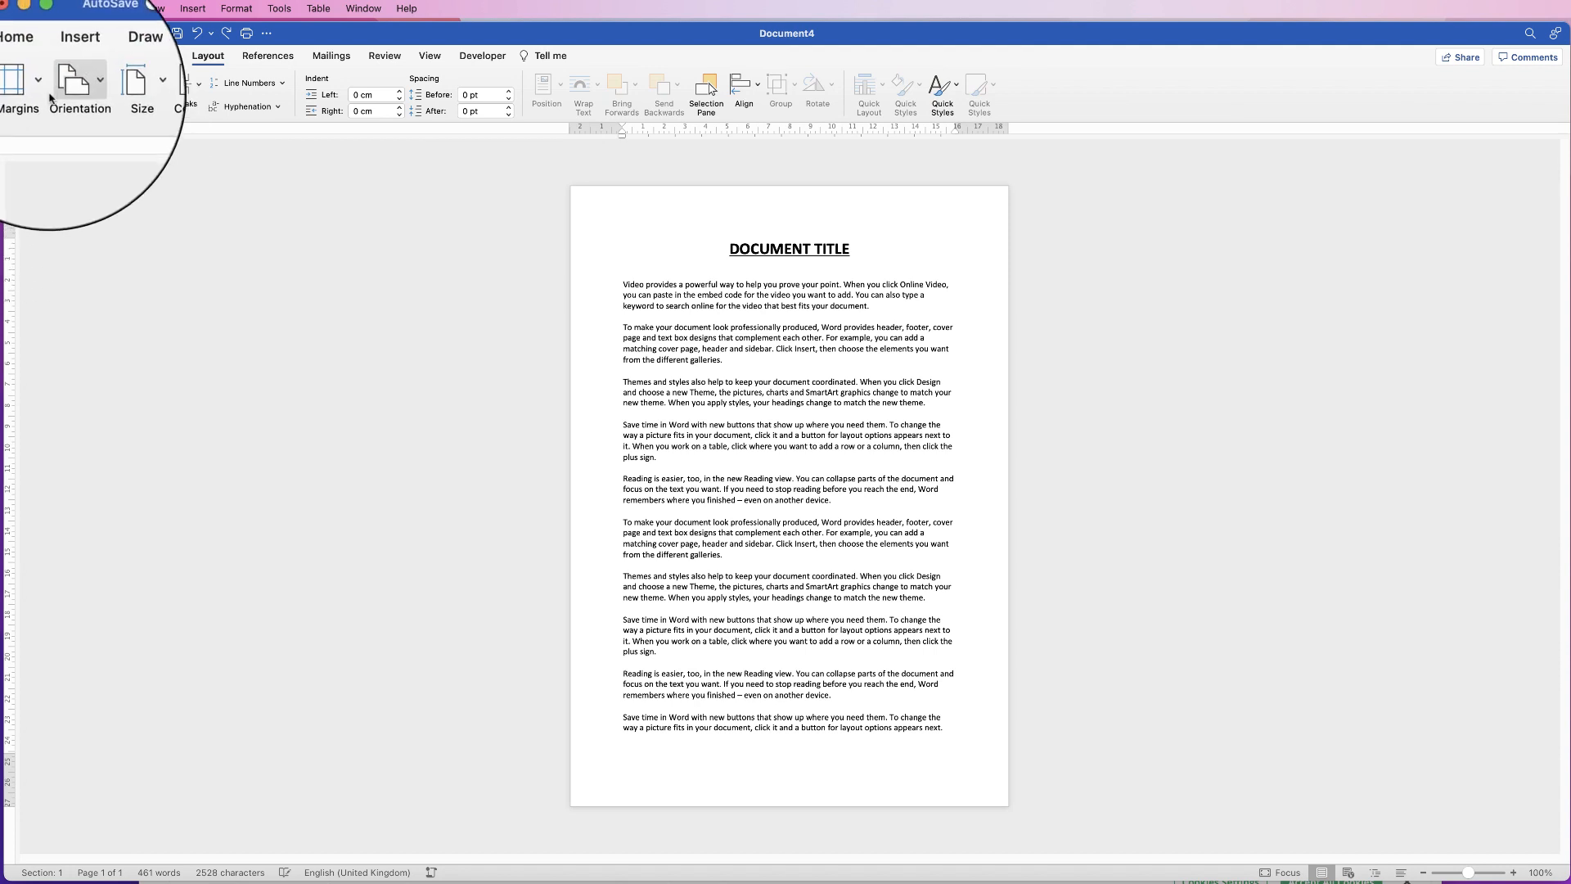
- Open Custom Margins from the Margins list, showing 2.54 cm on each side
{"action": "left_click", "coordinate": [18, 90]}
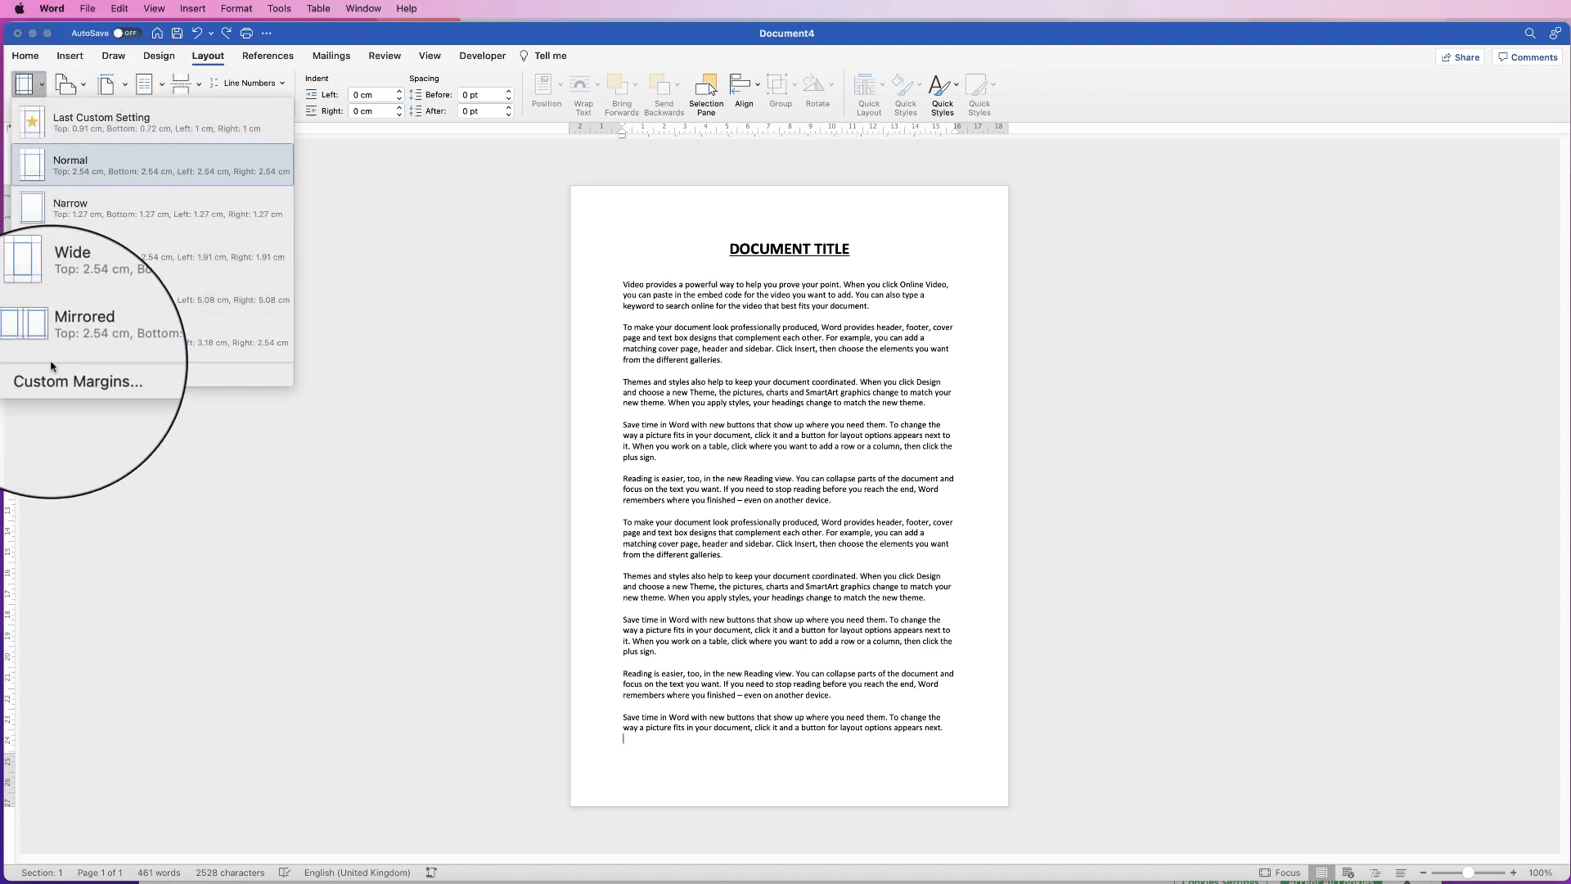
{"action": "left_click", "coordinate": [77, 381]}
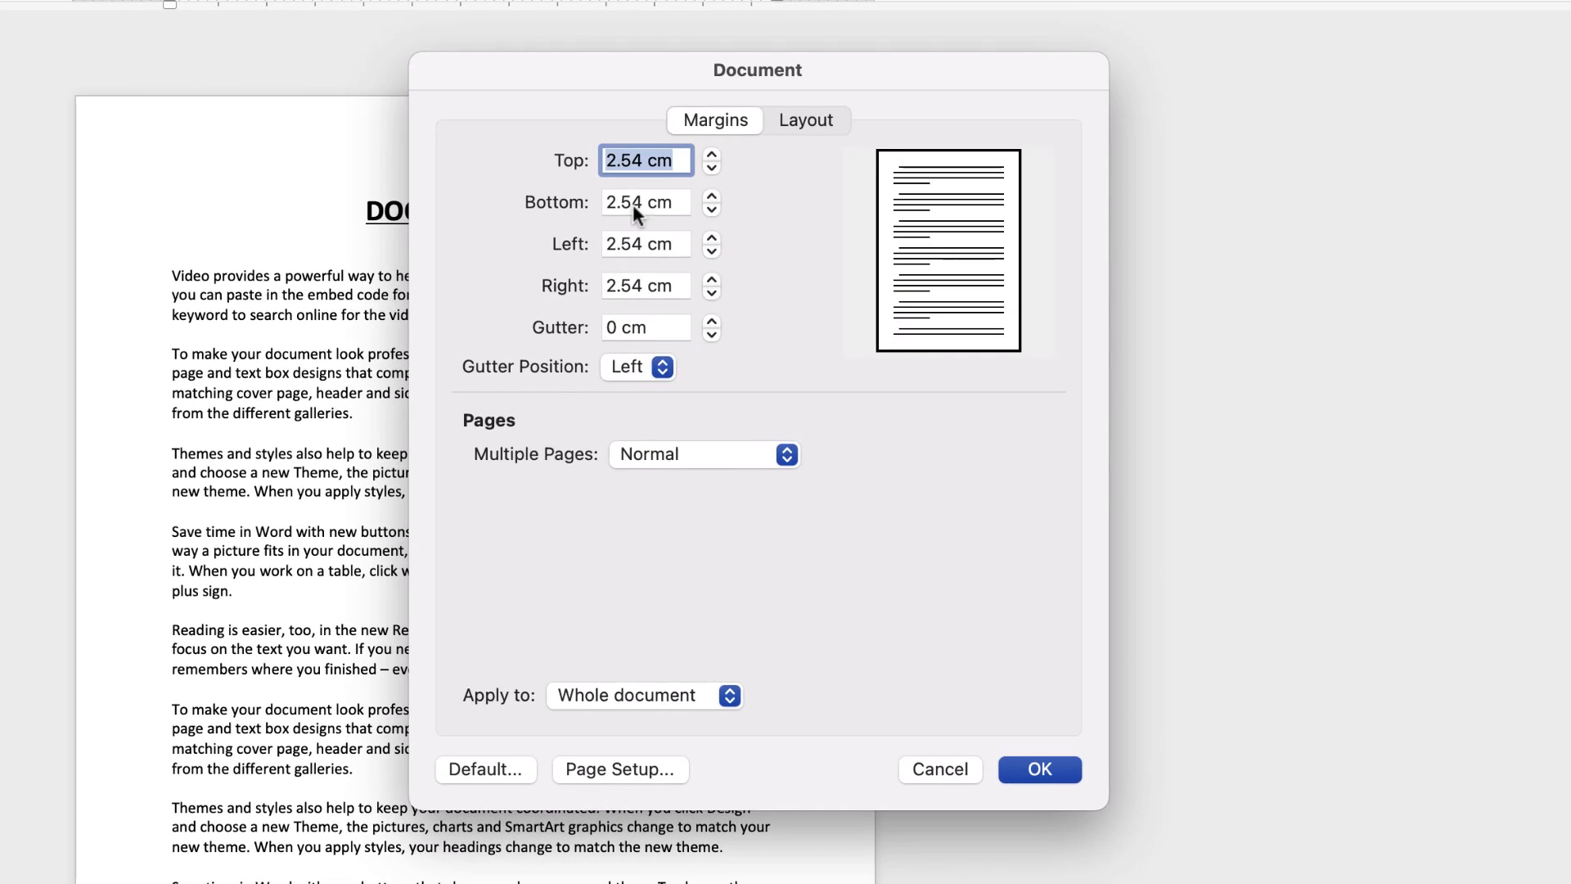
- Set Top, Bottom, Left and Right margins to 1 cm and apply
{"action": "left_click", "coordinate": [646, 161]}
{"action": "type", "text": "1"}
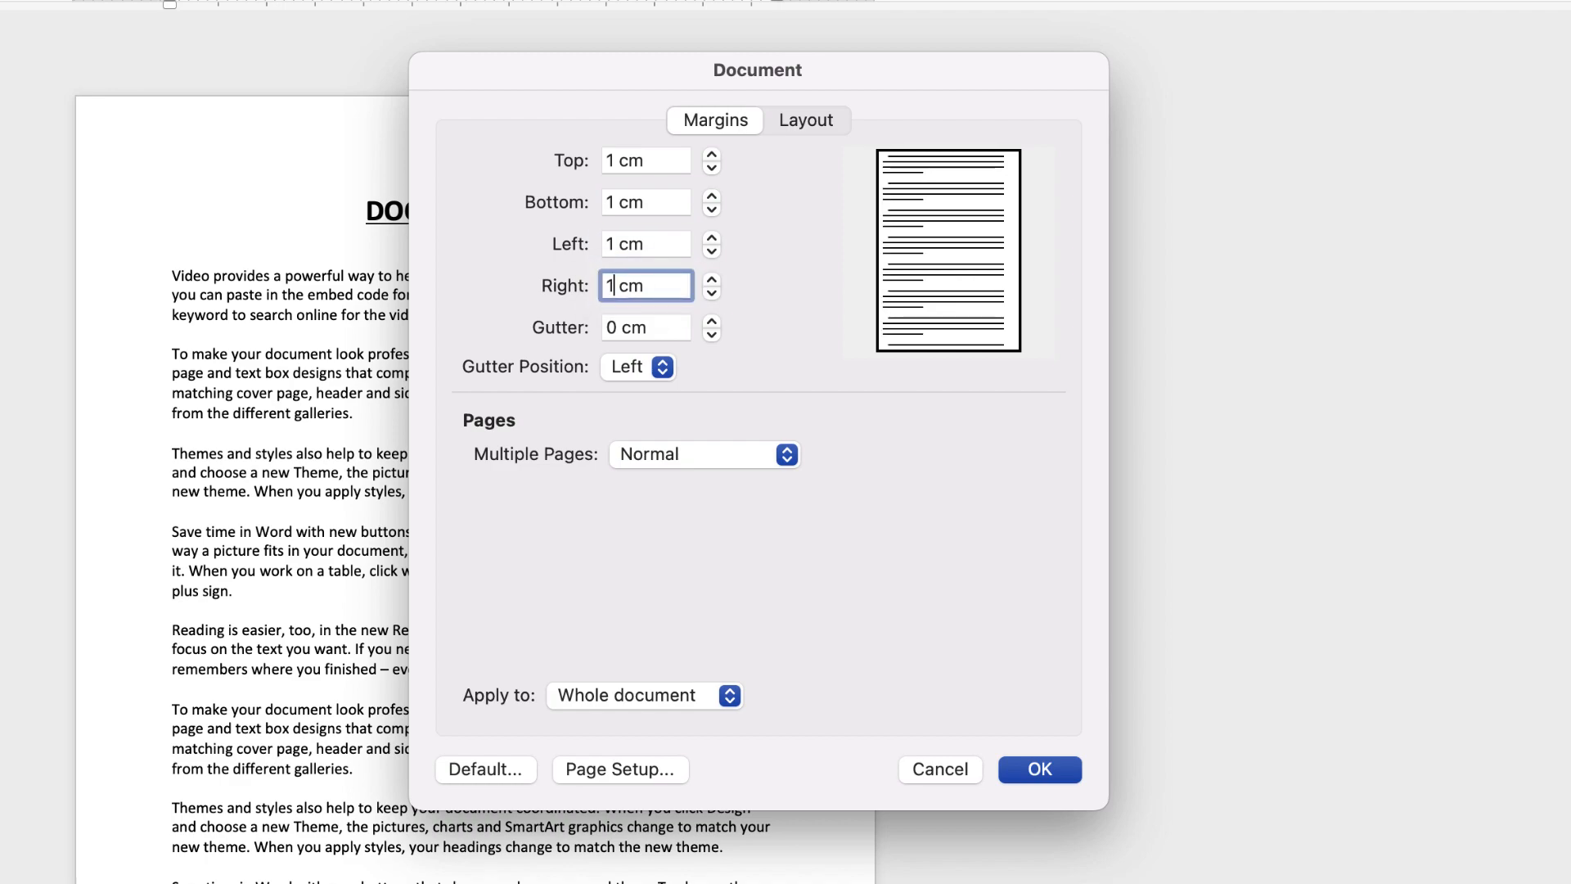
{"action": "left_click", "coordinate": [1038, 768]}
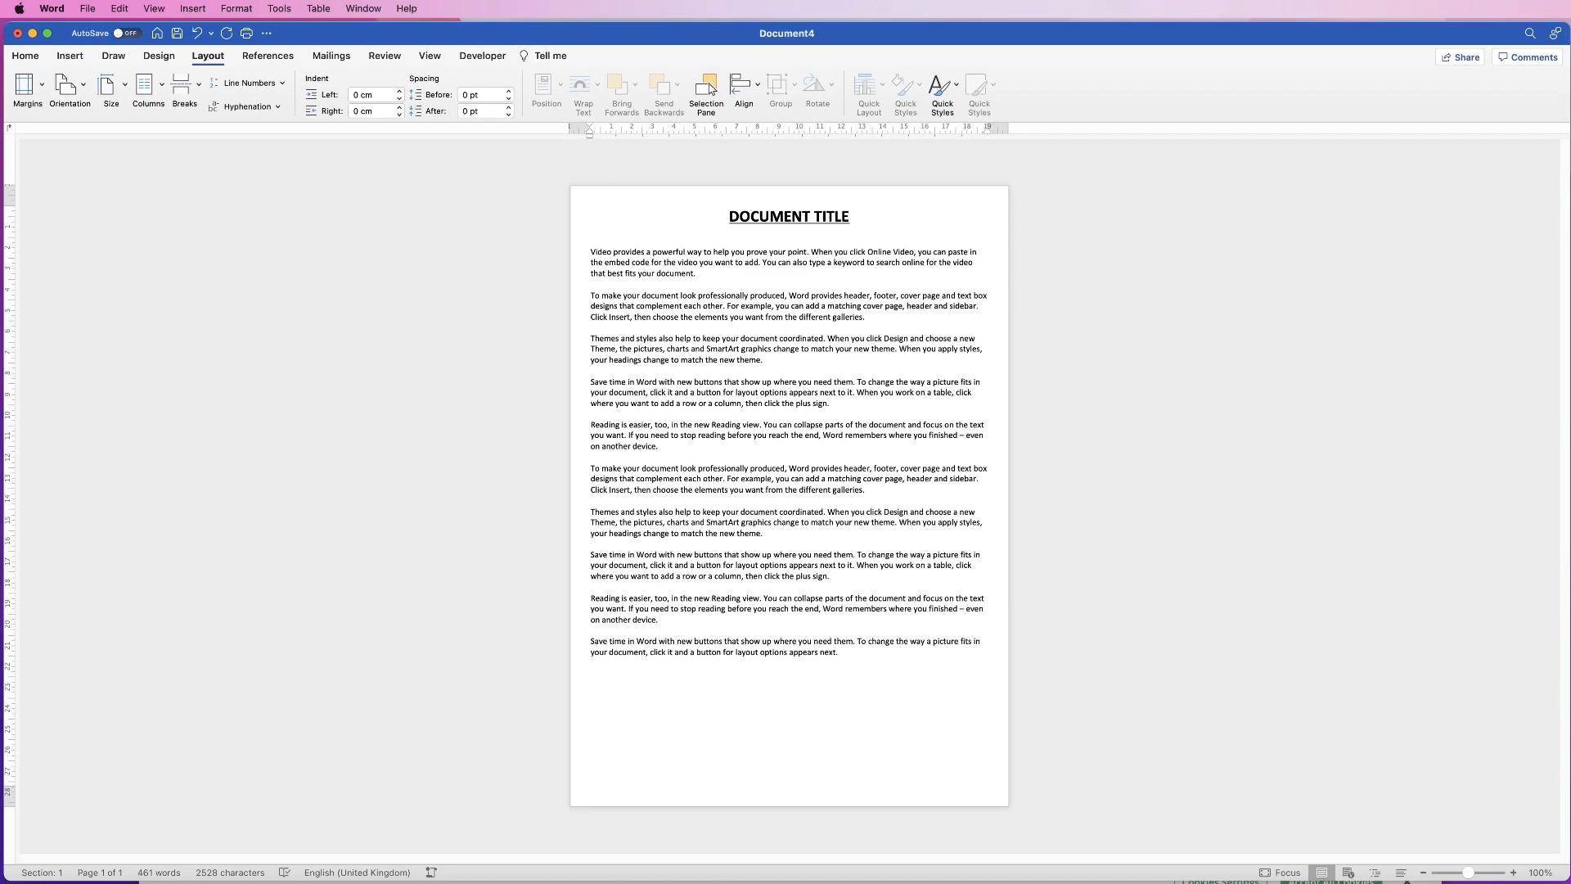
- Copy the last three paragraphs, paste them at the end, then undo the paste
{"action": "left_click", "coordinate": [591, 662]}
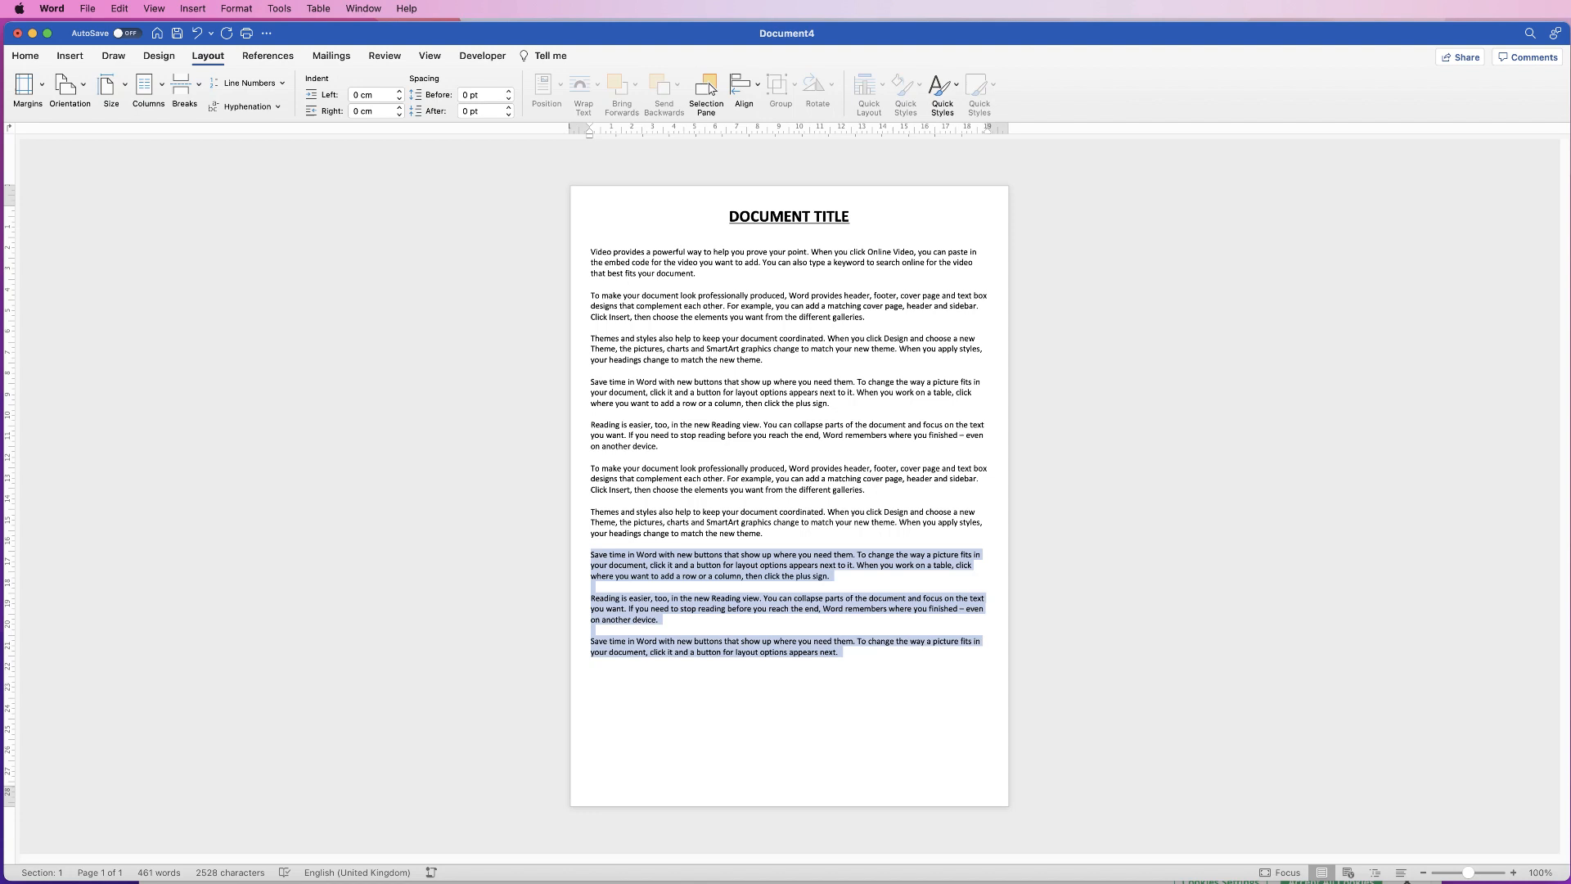
{"action": "left_click", "coordinate": [590, 673]}
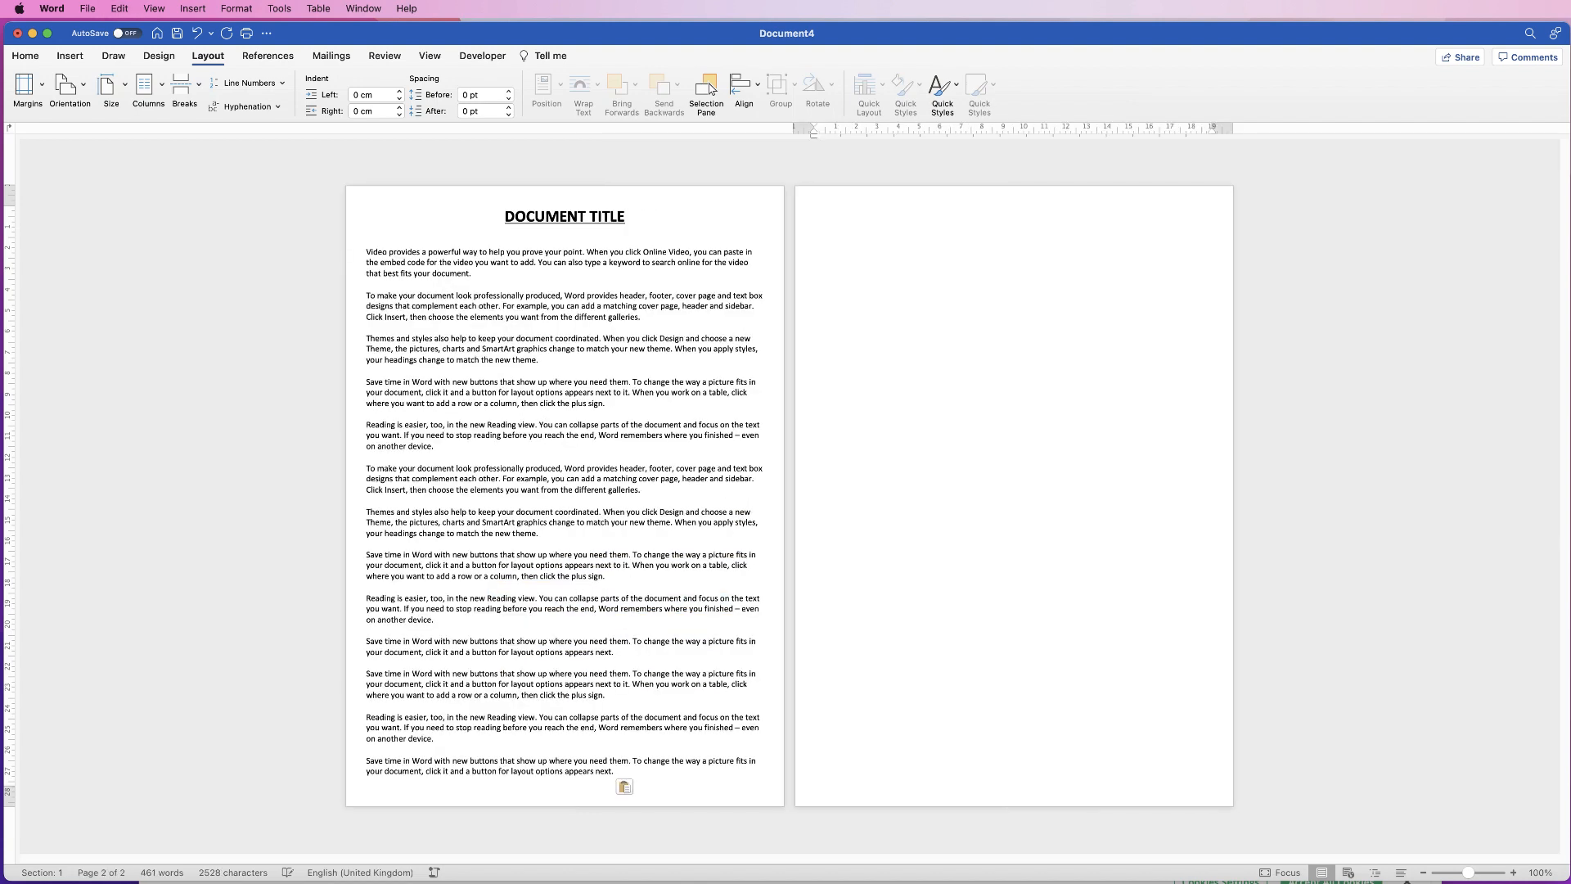
{"action": "left_click", "coordinate": [815, 211]}
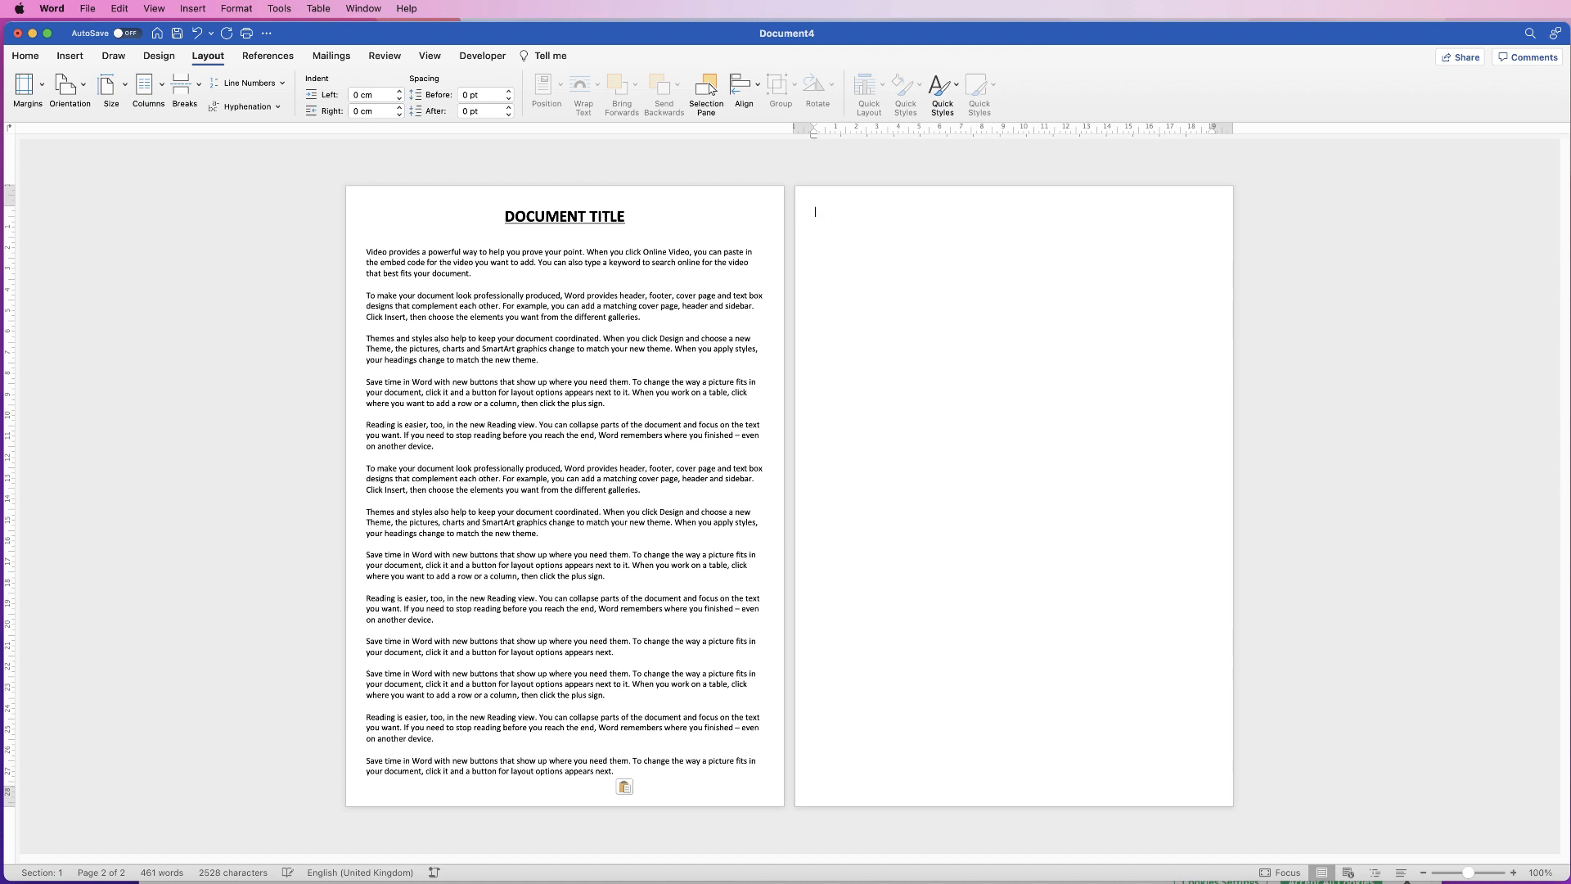
{"action": "left_click", "coordinate": [24, 54]}
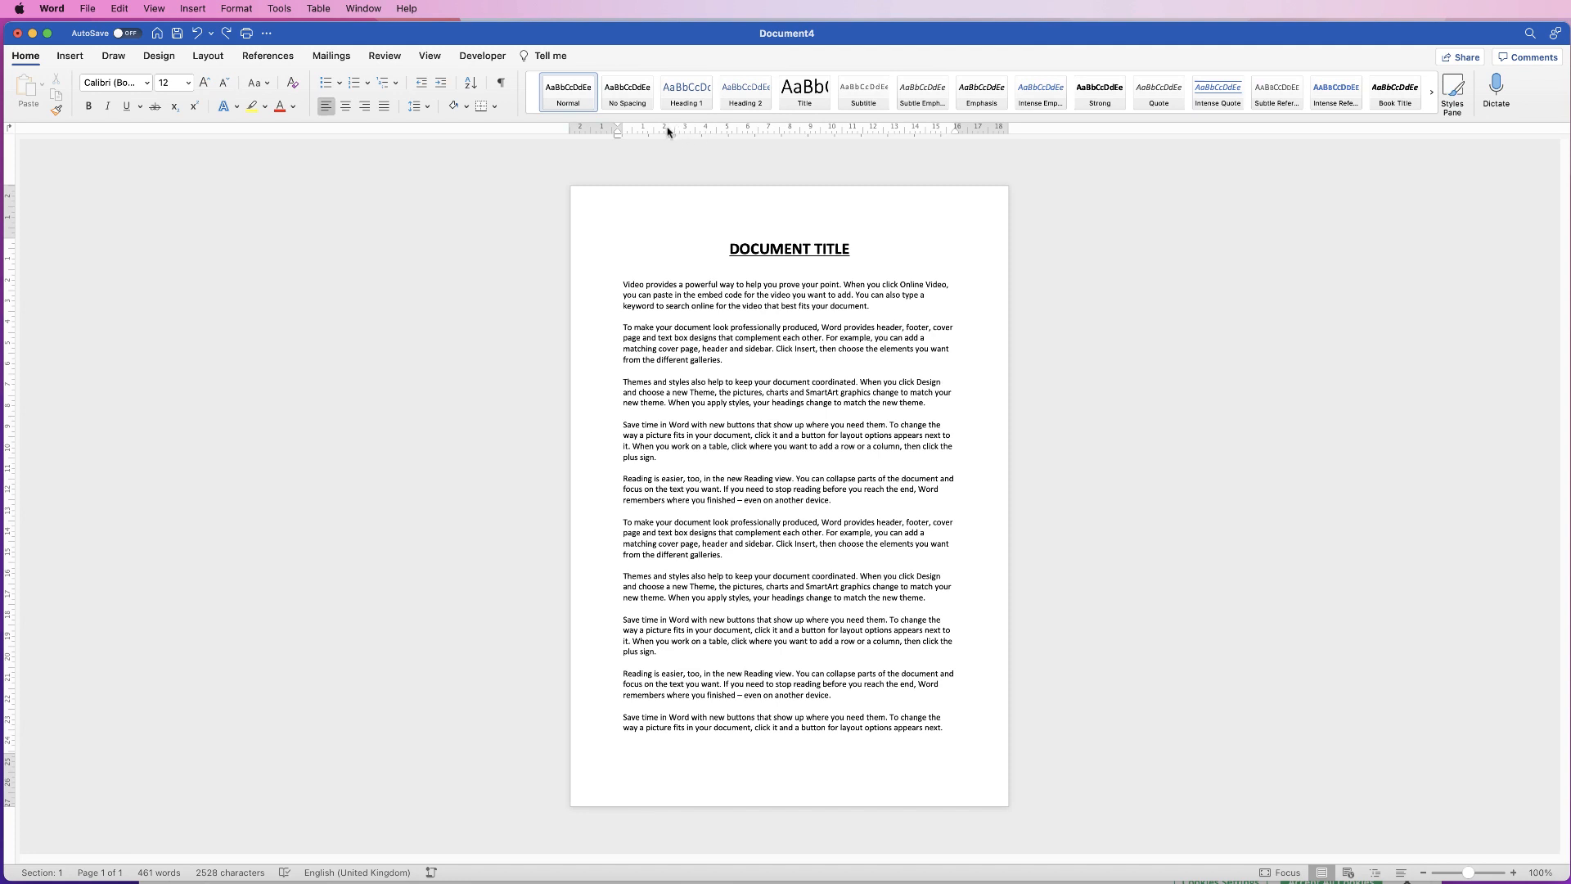
- Restore the 1 cm margins after removing the pasted paragraphs
{"action": "left_click", "coordinate": [428, 55]}
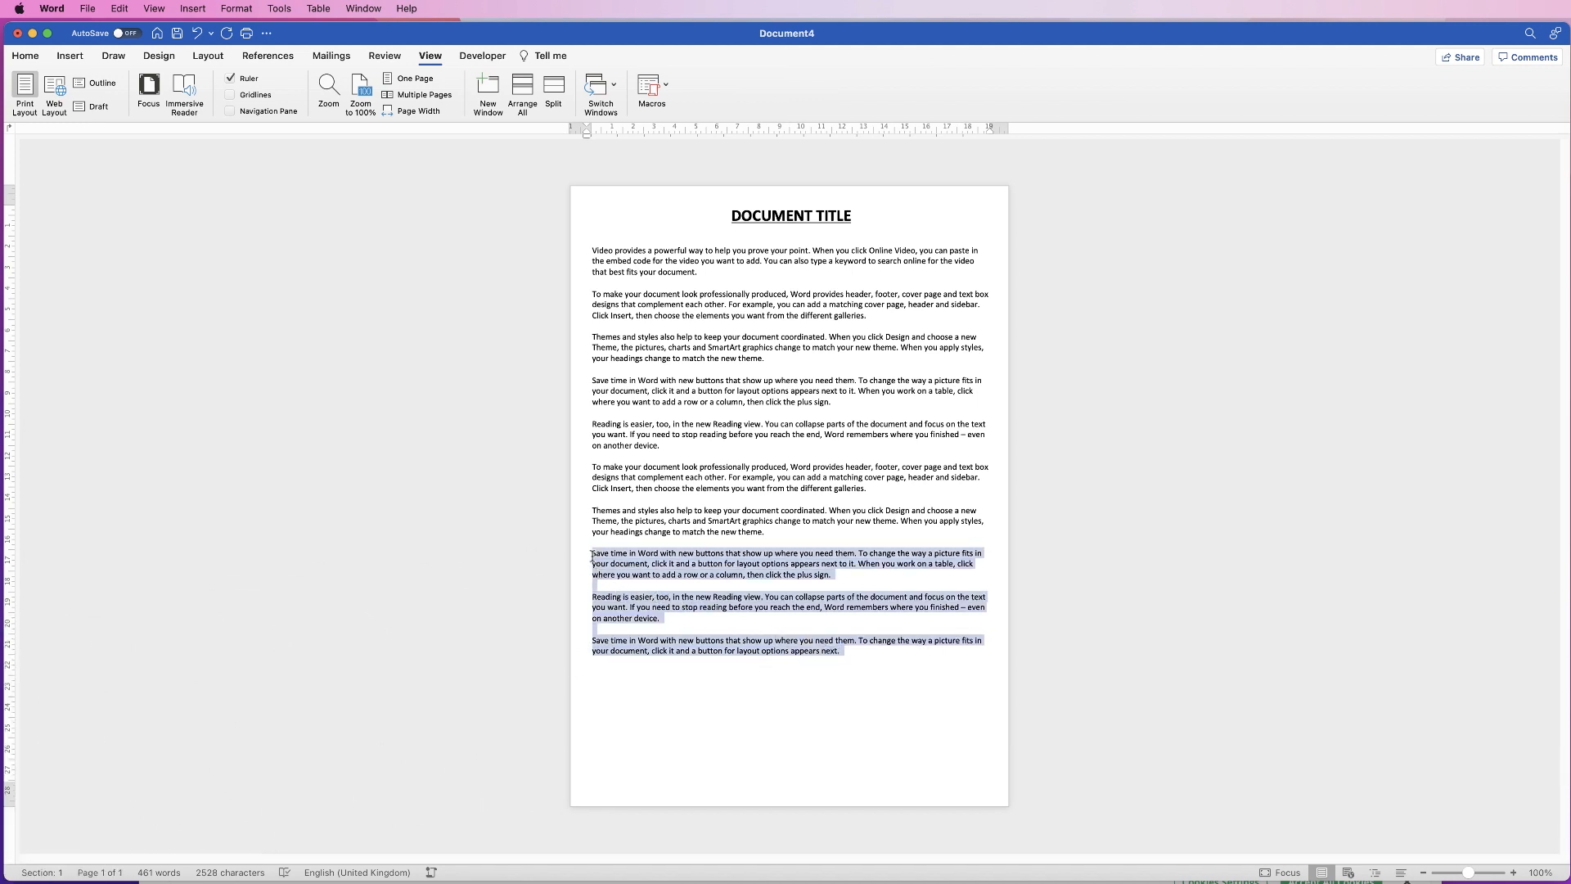
- Paste the copied closing paragraphs after the final paragraph, staying on one page
{"action": "left_click", "coordinate": [652, 661]}
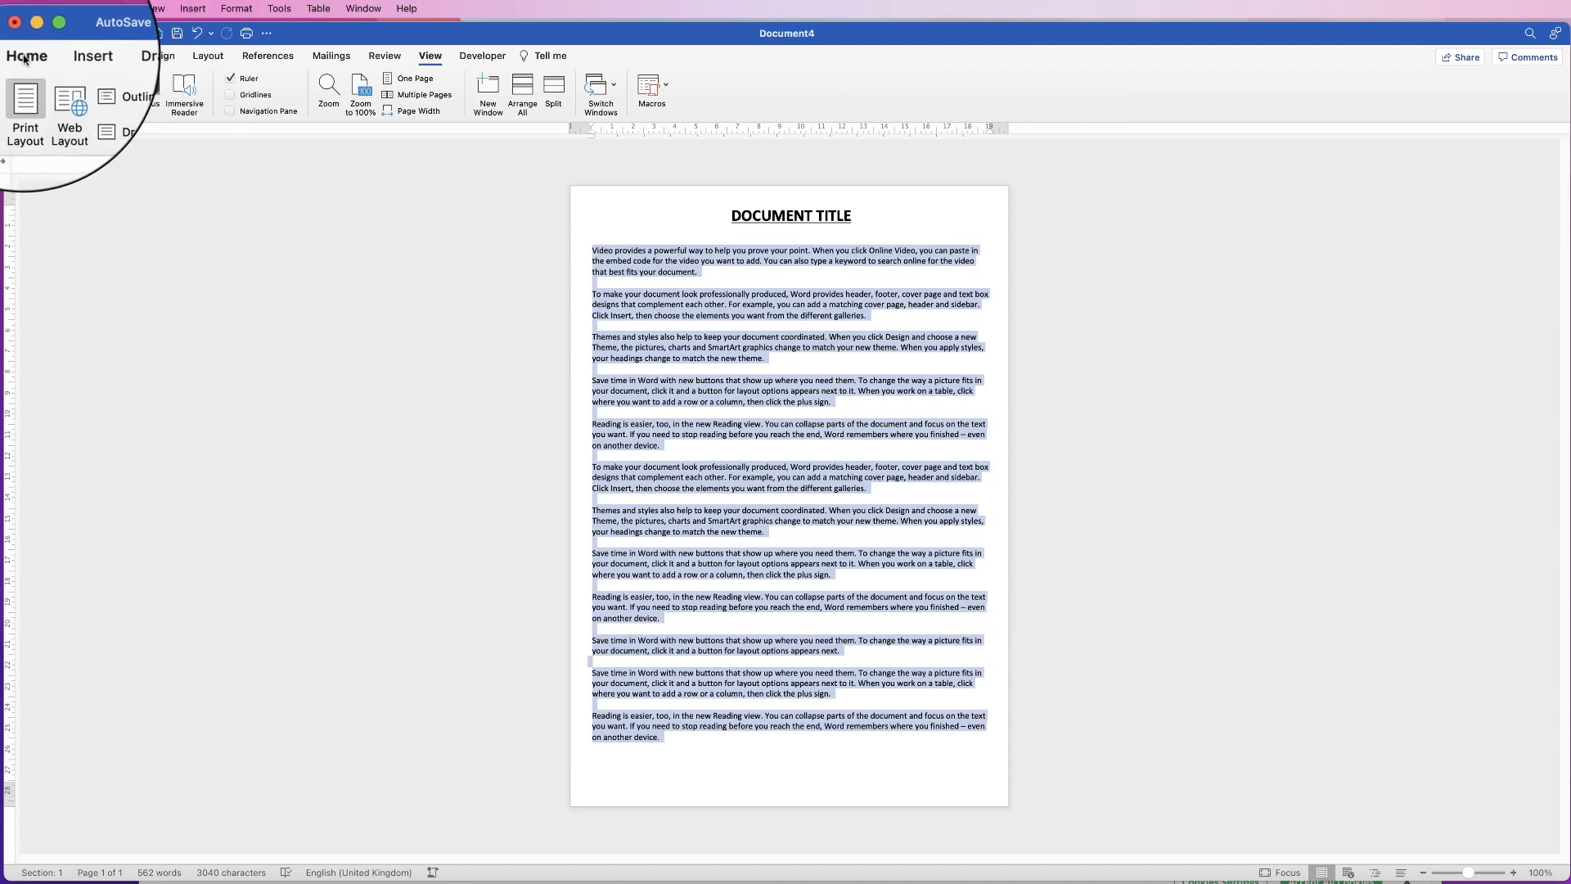
- Apply Justify alignment from the Home tab, then deselect the text
{"action": "left_click", "coordinate": [26, 55]}
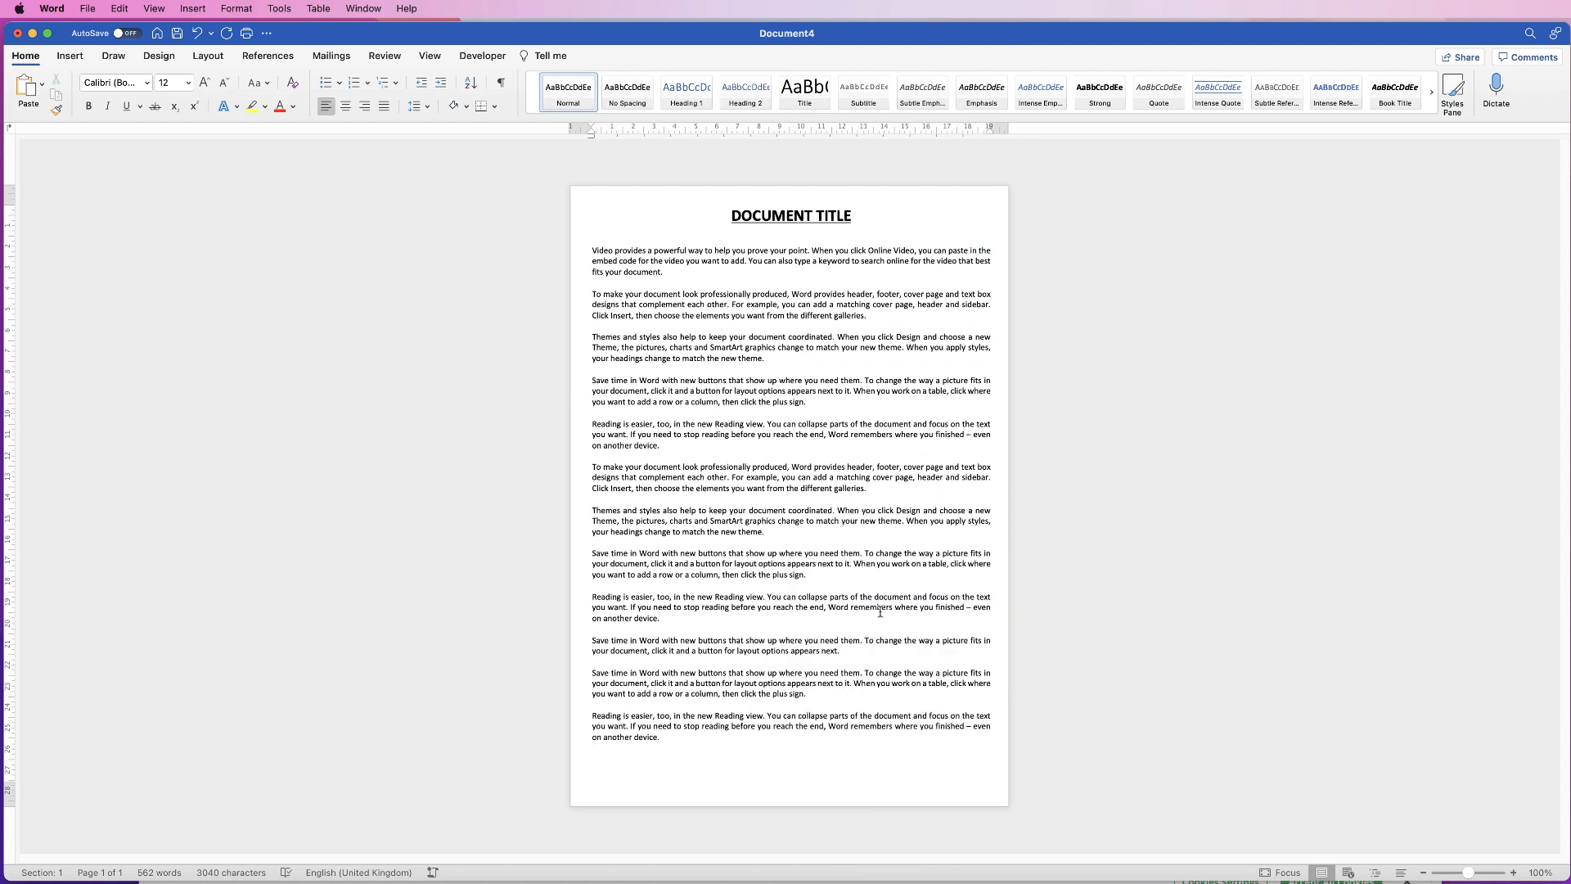
{"action": "left_click", "coordinate": [592, 747]}
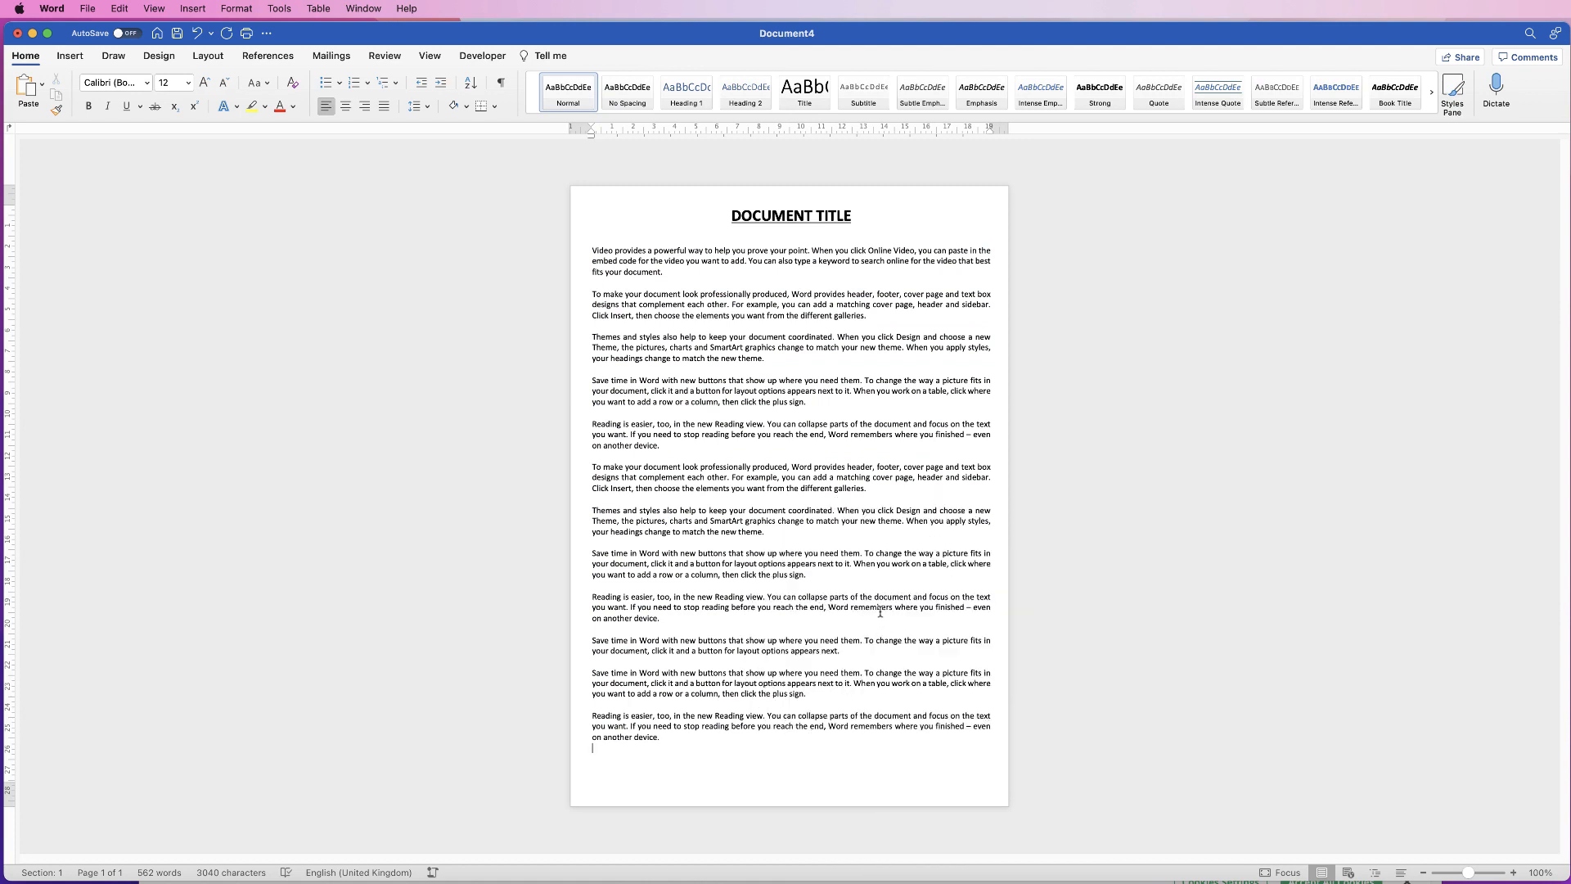